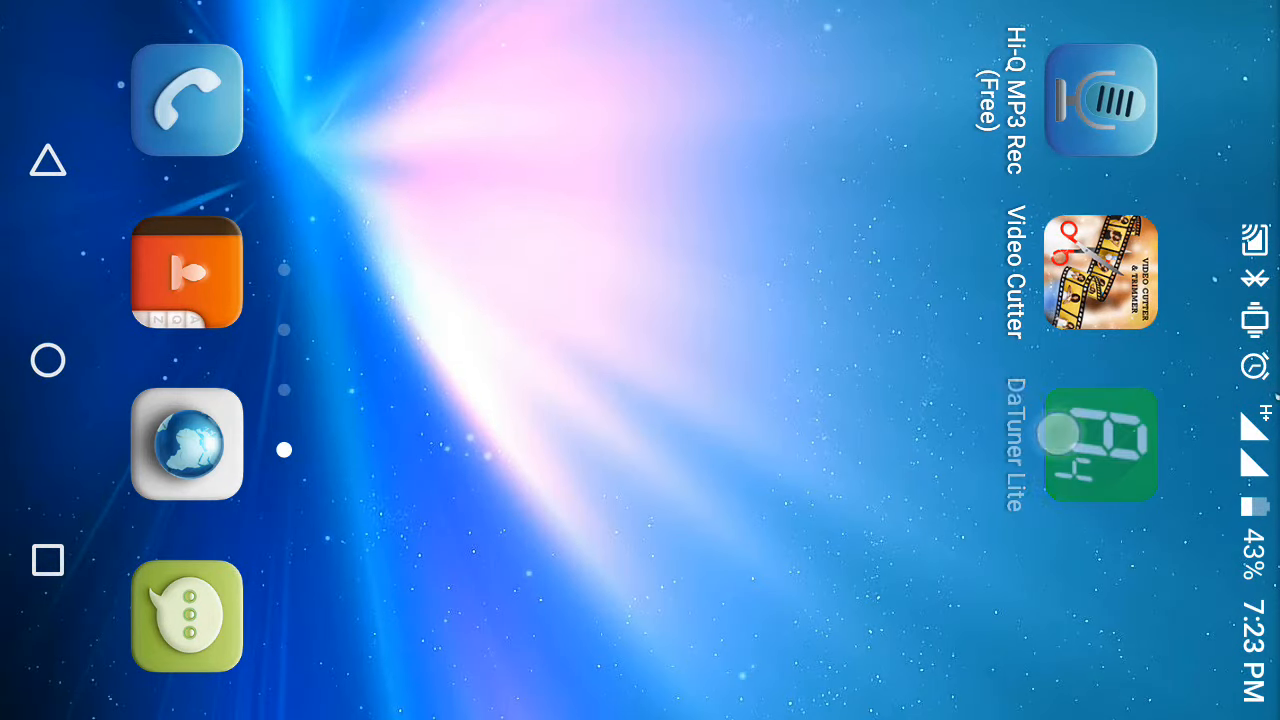
Launch DaTuner Lite from the home screen into chromatic tuner mode
{"action": "left_click", "coordinate": [1100, 444]}
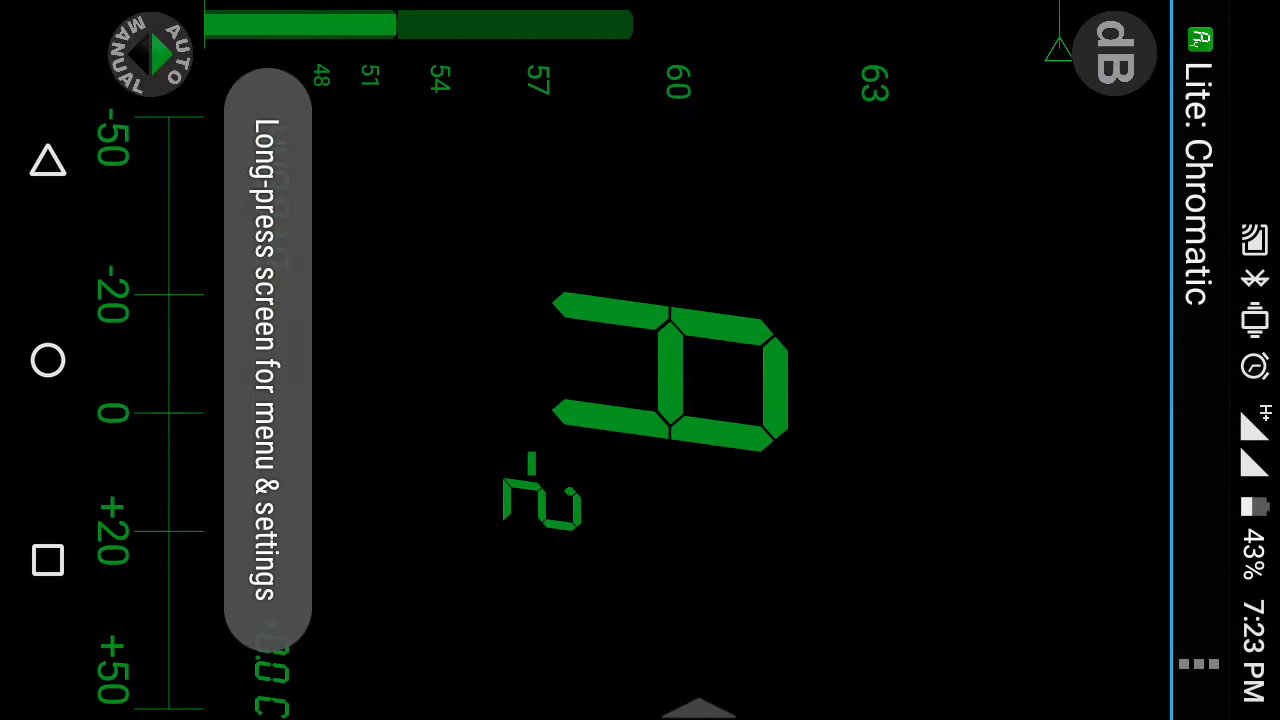